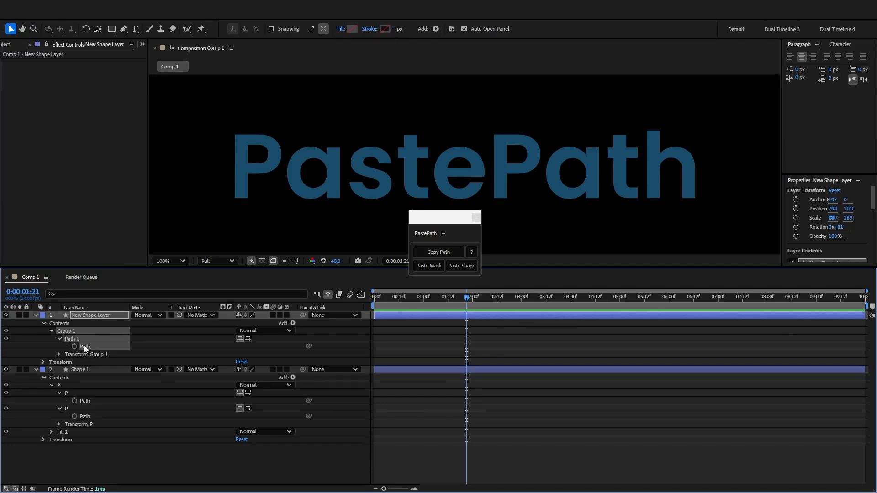
pyautogui.moveTo(100, 353)
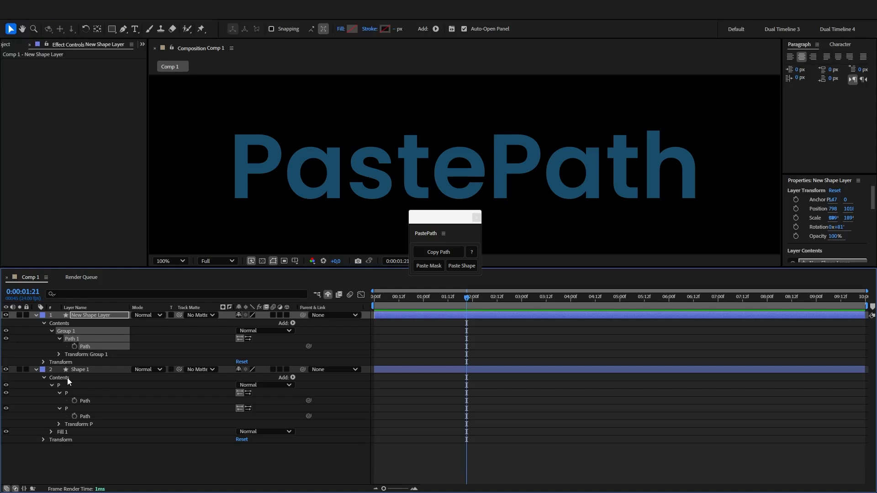
pyautogui.moveTo(84, 401)
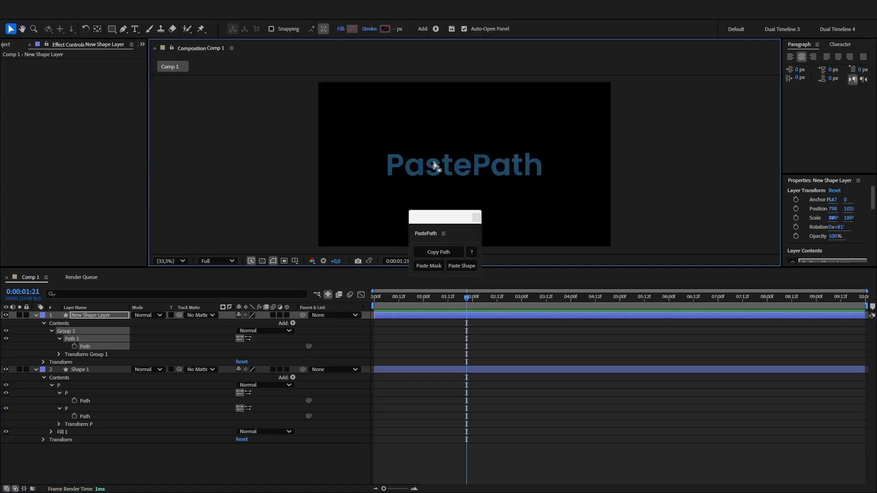
# Copy the inner counter path of Shape 1's letter P with the PastePath panel.
pyautogui.click(162, 260)
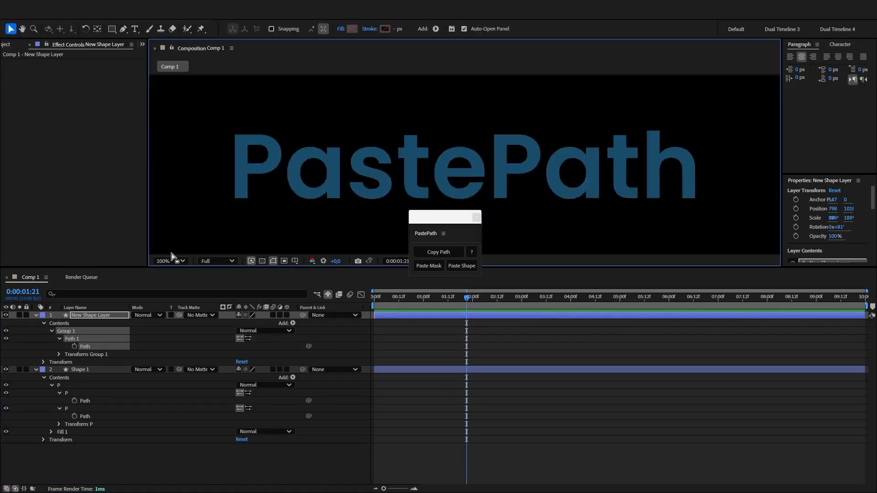
pyautogui.moveTo(145, 389)
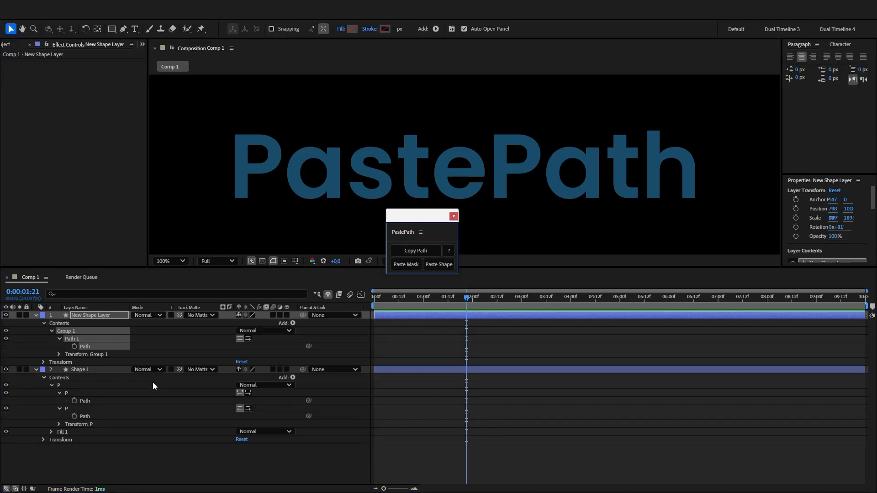
pyautogui.moveTo(88, 402)
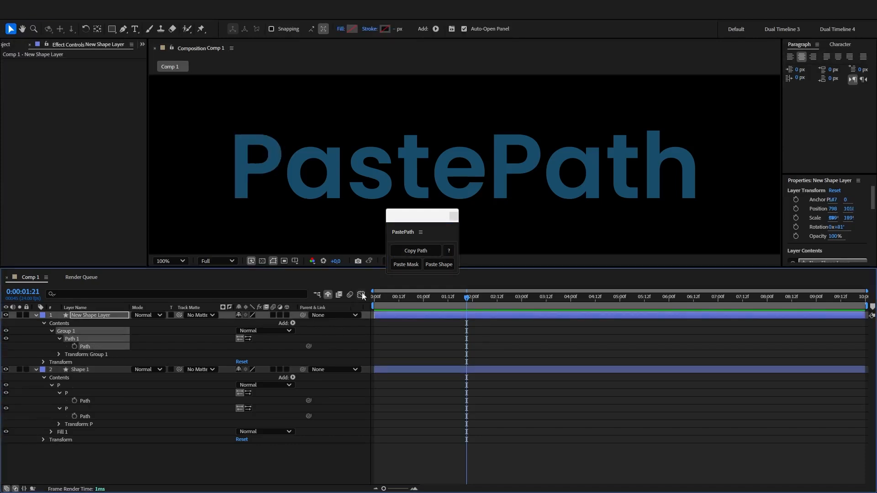
pyautogui.click(438, 264)
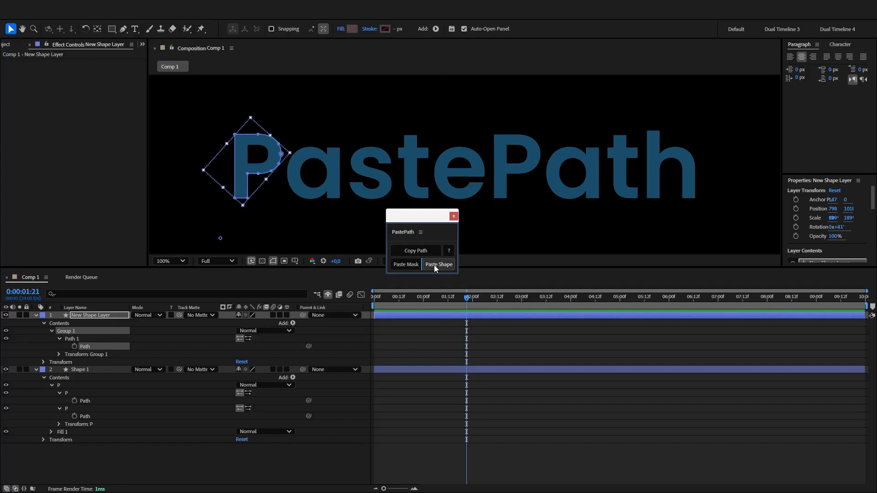
pyautogui.click(438, 264)
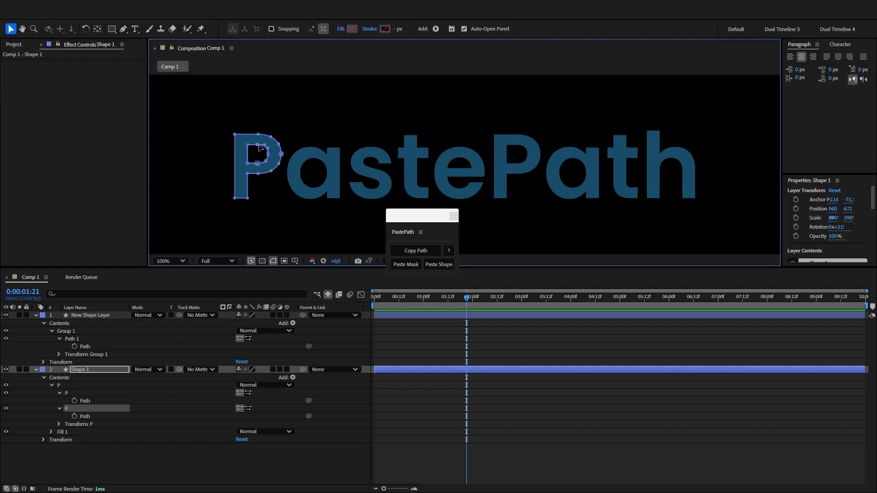
pyautogui.click(415, 250)
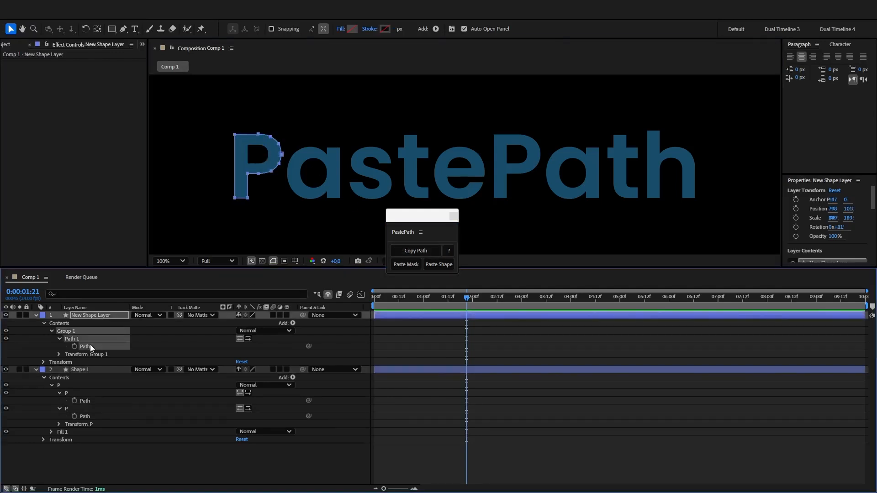
# Paste that copied shape into New Shape Layer > Path 1 > Path.
pyautogui.click(439, 264)
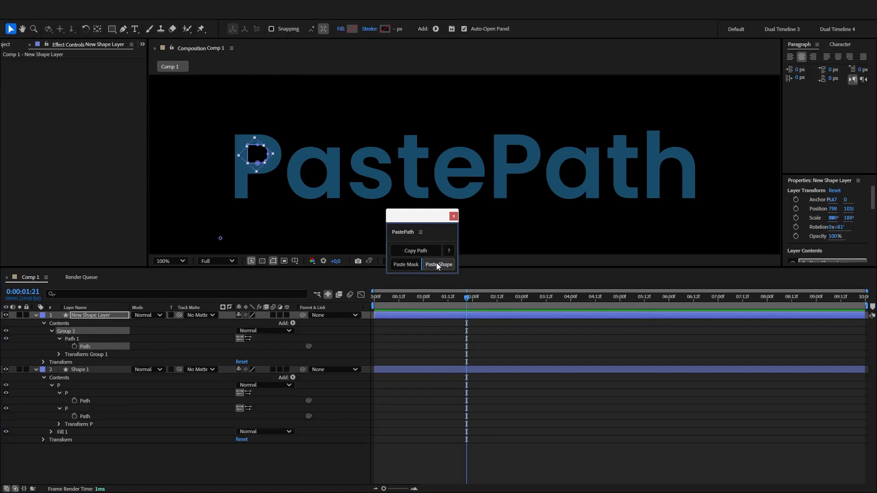
pyautogui.click(439, 264)
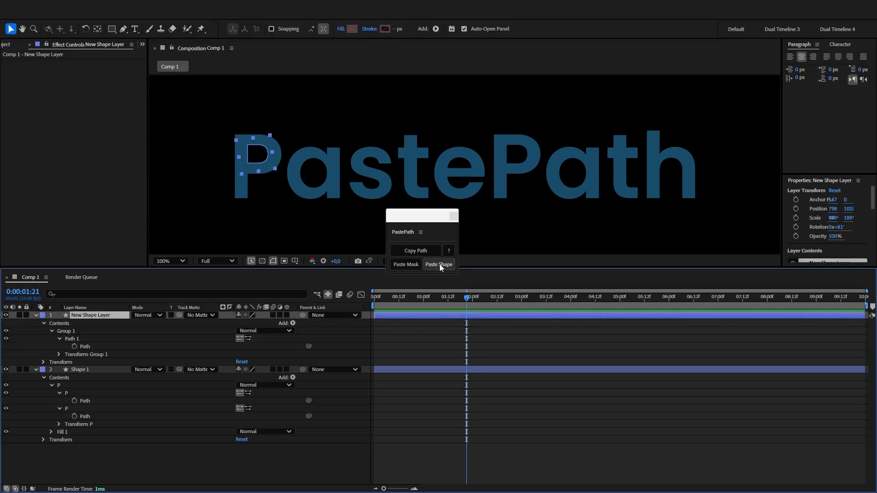
# Paste the P path as a PastePath Group, then again with nothing selected as Shape Layer - PastePath.
pyautogui.click(438, 264)
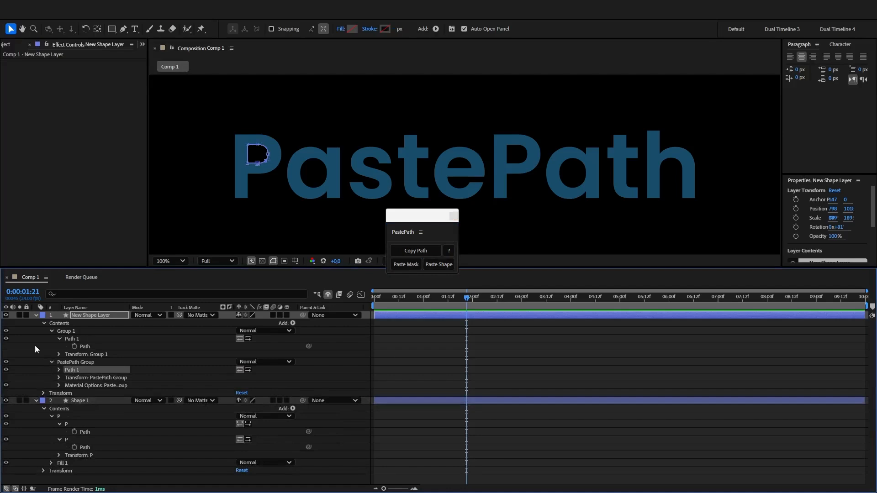
pyautogui.click(438, 265)
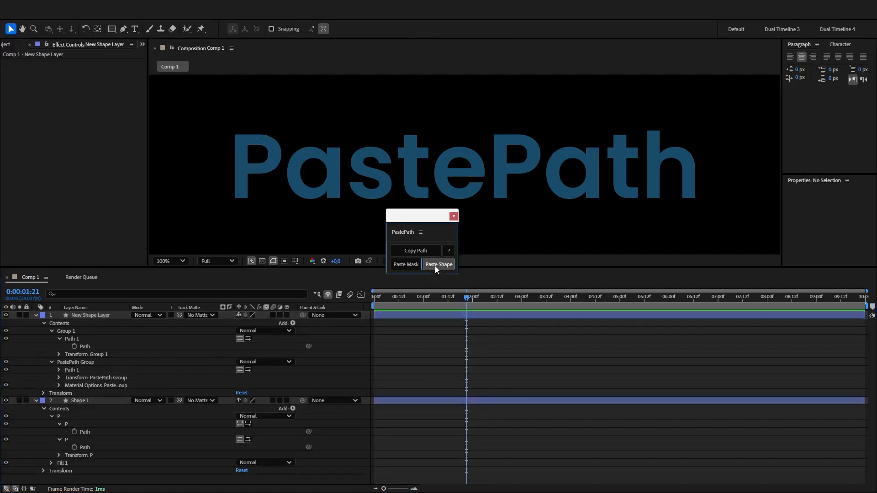
pyautogui.click(438, 264)
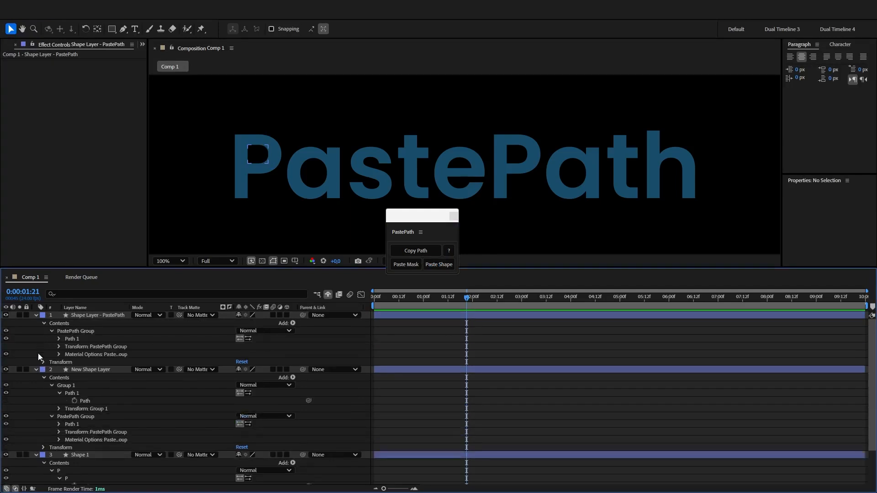
# Expose Group 1's transform properties, showing the 179% scale.
pyautogui.click(43, 362)
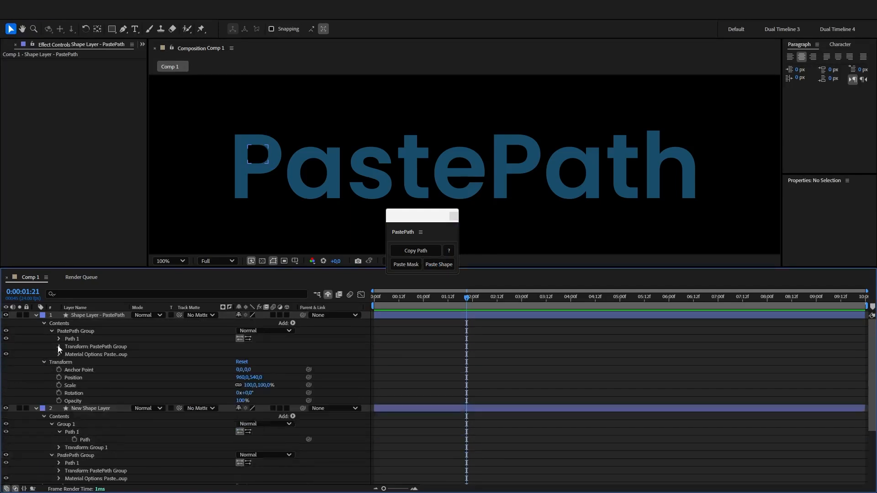
pyautogui.click(59, 347)
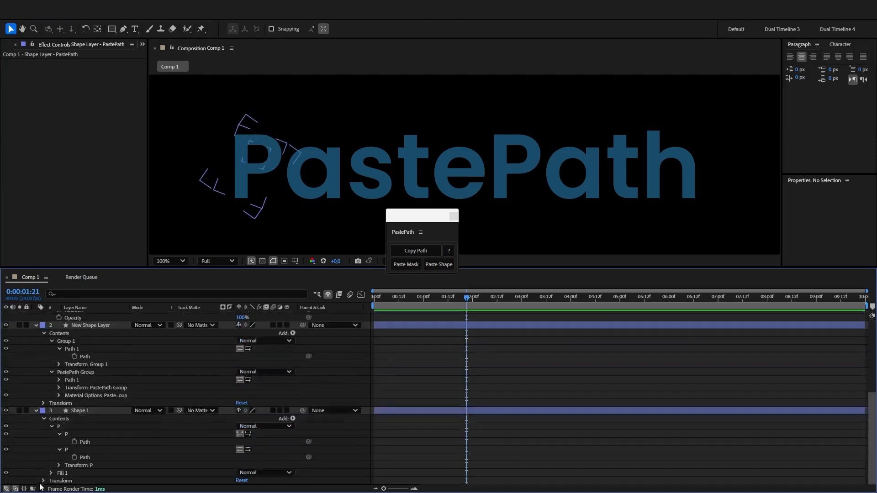
pyautogui.click(59, 427)
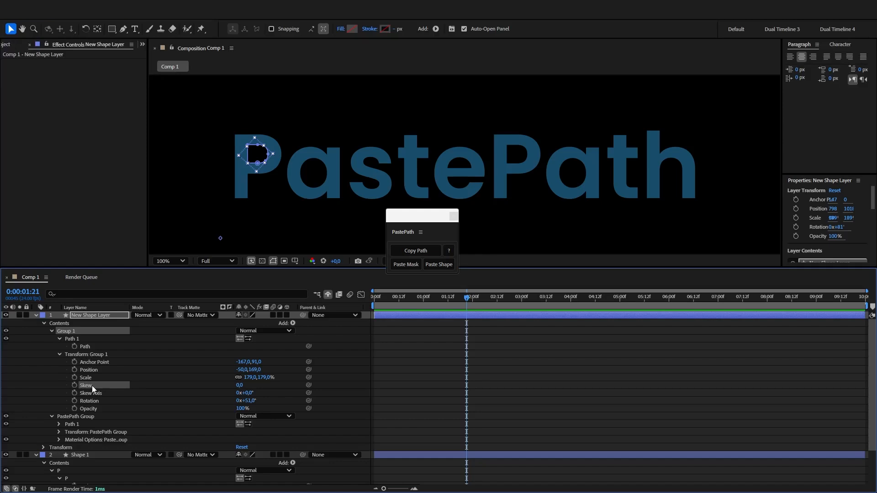
# Remove Shape Layer - PastePath and add a new solid above the two shape layers.
pyautogui.click(415, 250)
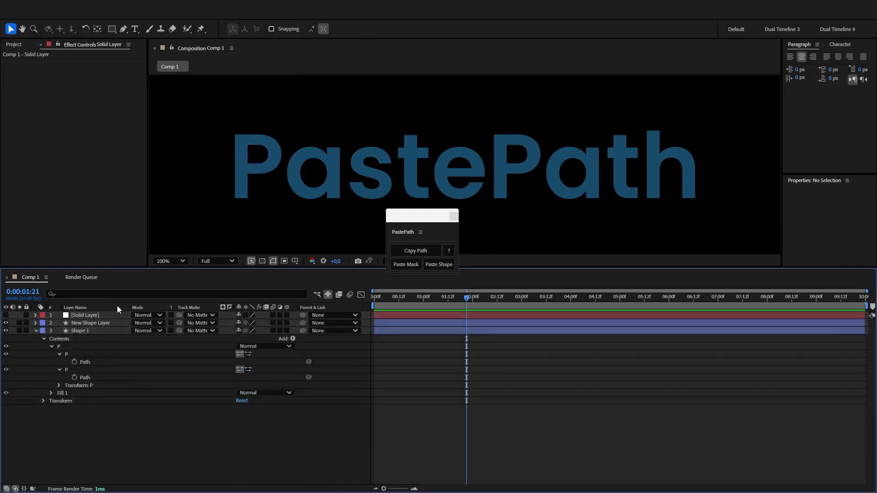
# Apply the copied P path as a mask on the white solid so the letter shows through.
pyautogui.click(85, 315)
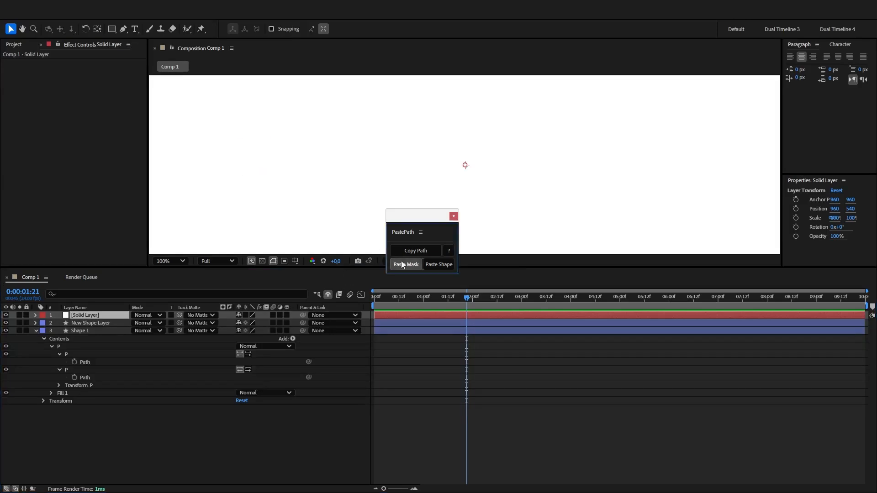
pyautogui.click(405, 263)
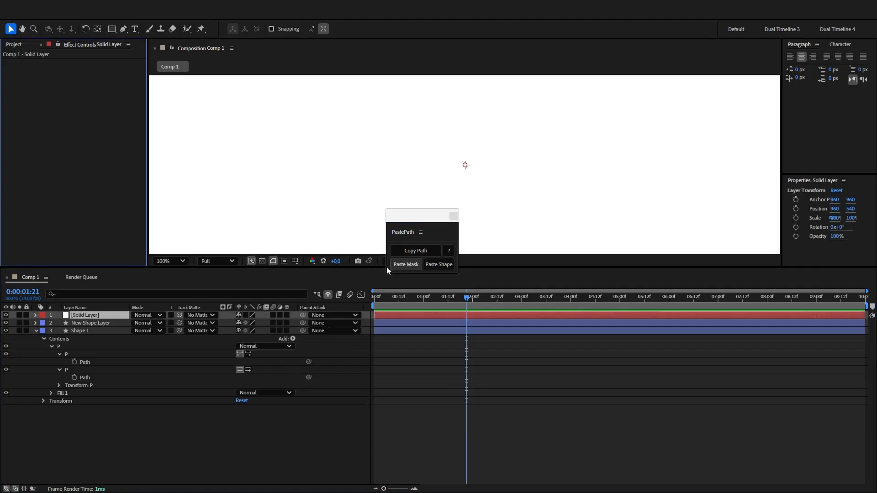
pyautogui.click(405, 264)
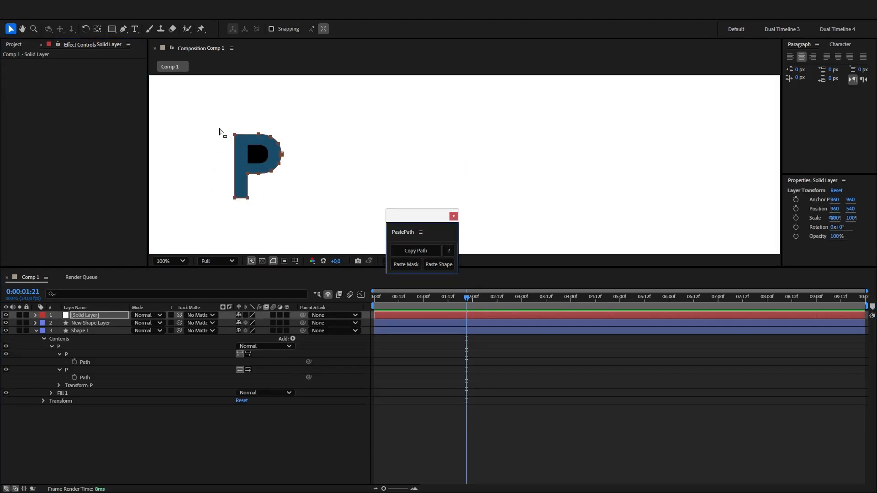
pyautogui.click(415, 250)
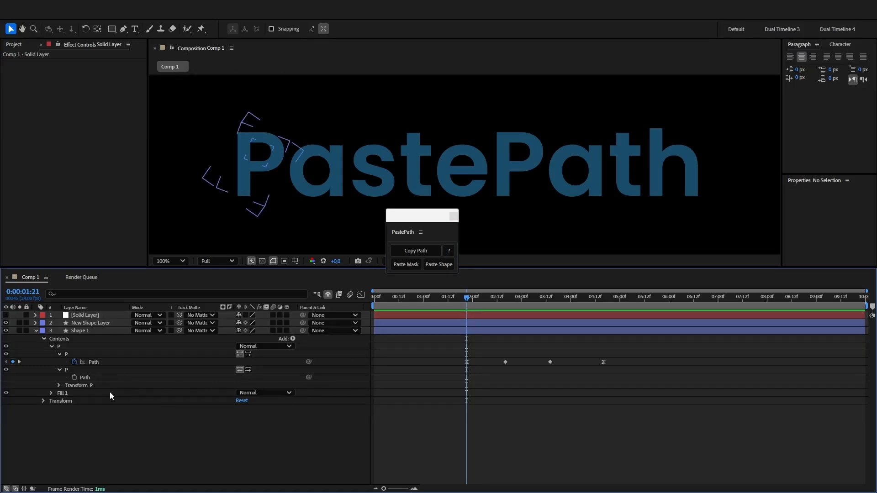
# Copy Shape 1's keyframed P path and paste it onto the solid as animated Mask 1.
pyautogui.click(94, 361)
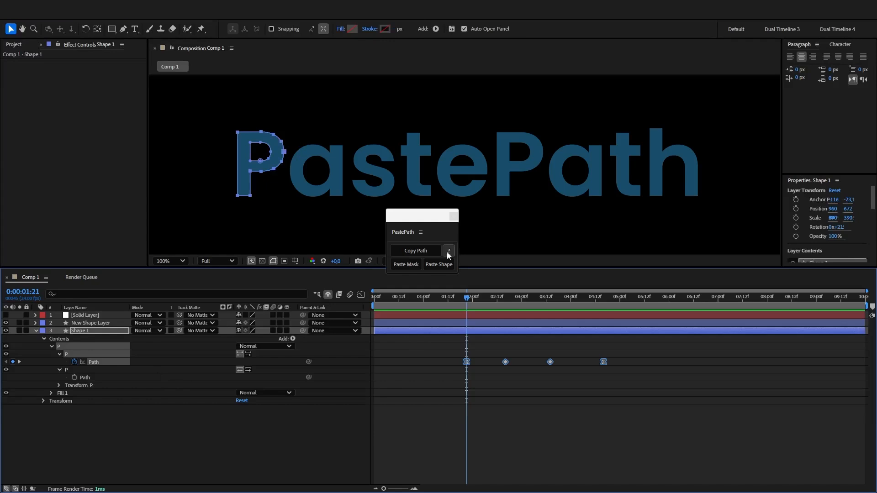
pyautogui.click(415, 251)
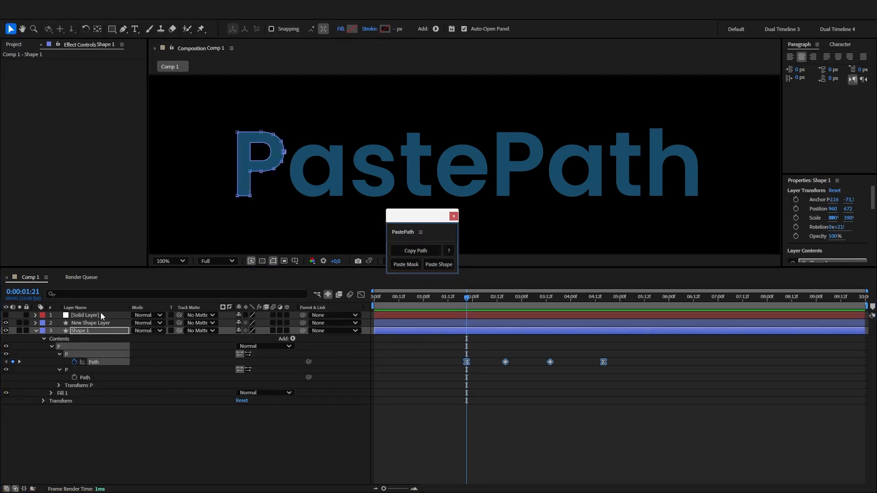
pyautogui.click(85, 315)
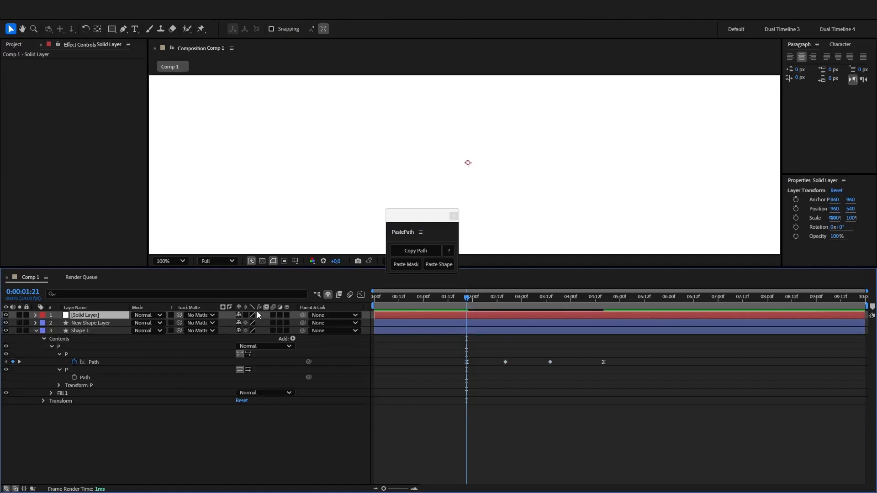
pyautogui.moveTo(382, 248)
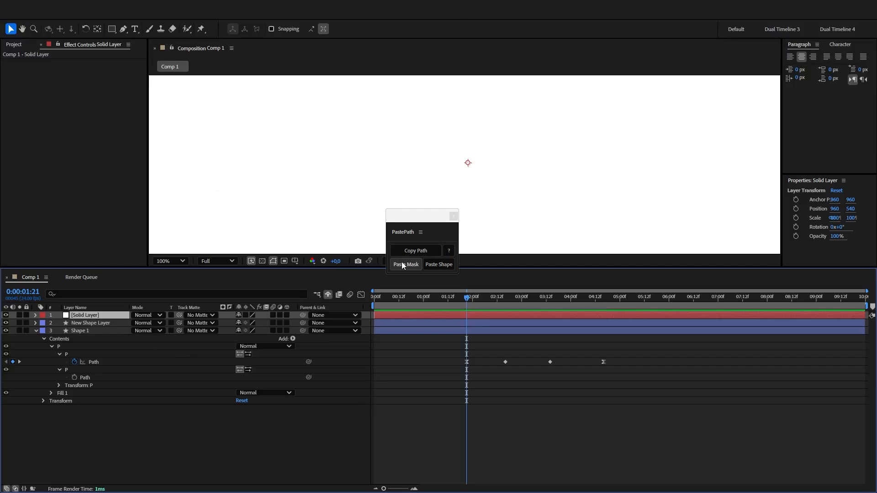
pyautogui.click(405, 264)
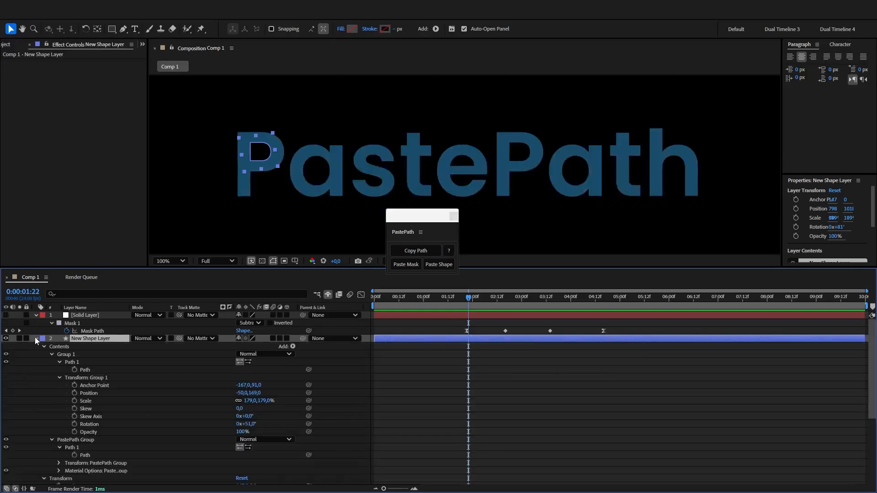
# Paste the keyframed P path into Group 1 > Path 1 > Path and preview at 0:00:05:12.
pyautogui.click(85, 370)
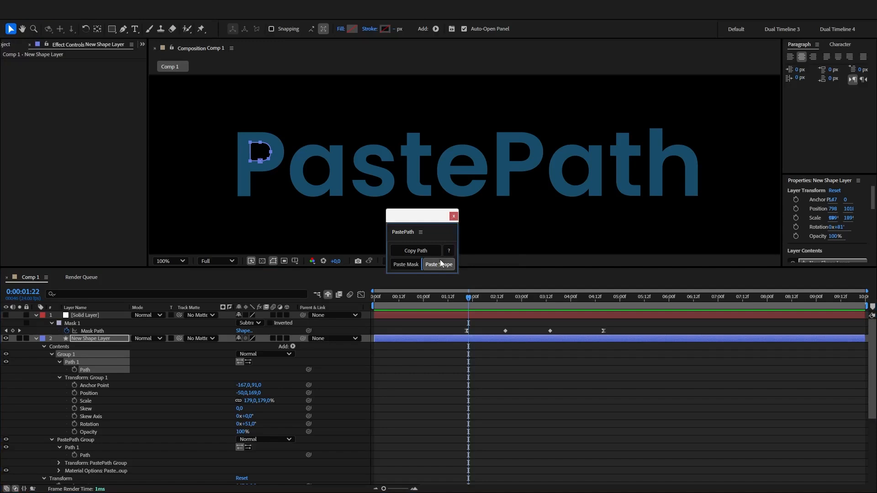
pyautogui.click(439, 263)
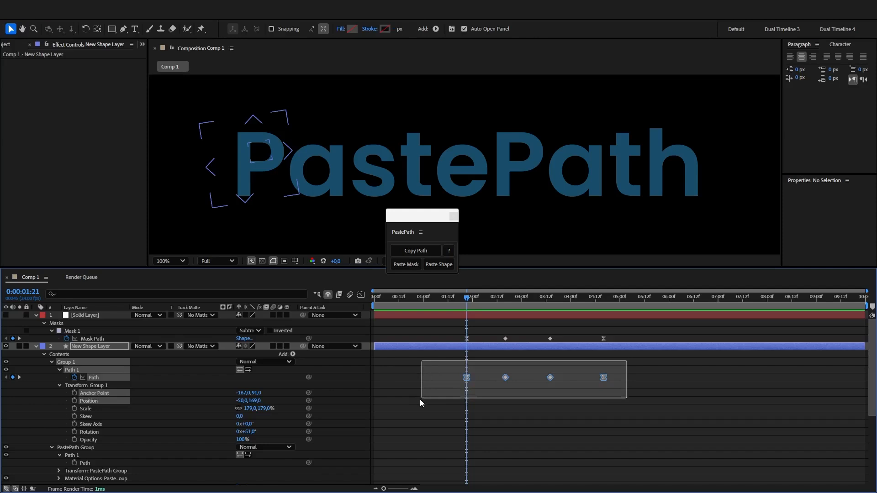
pyautogui.click(438, 264)
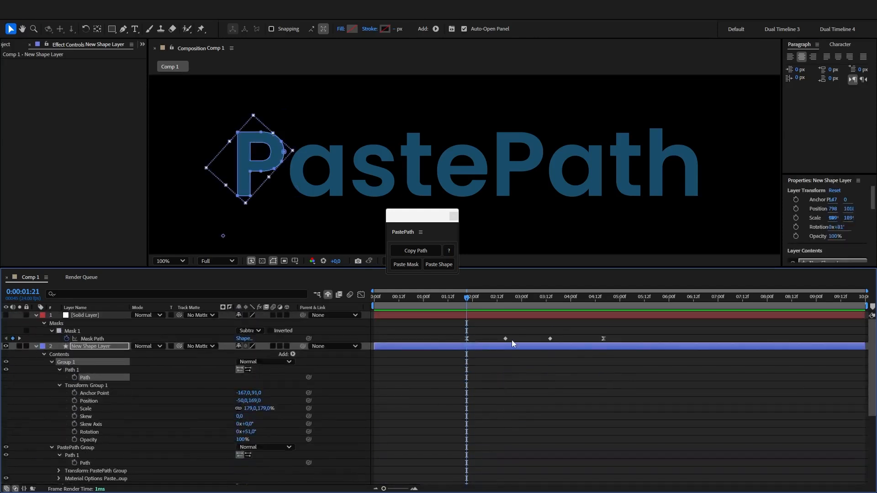
pyautogui.click(643, 296)
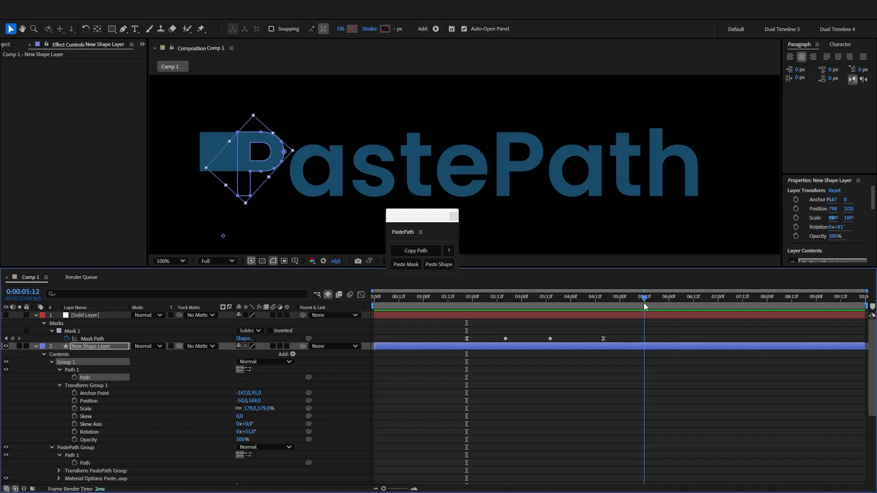